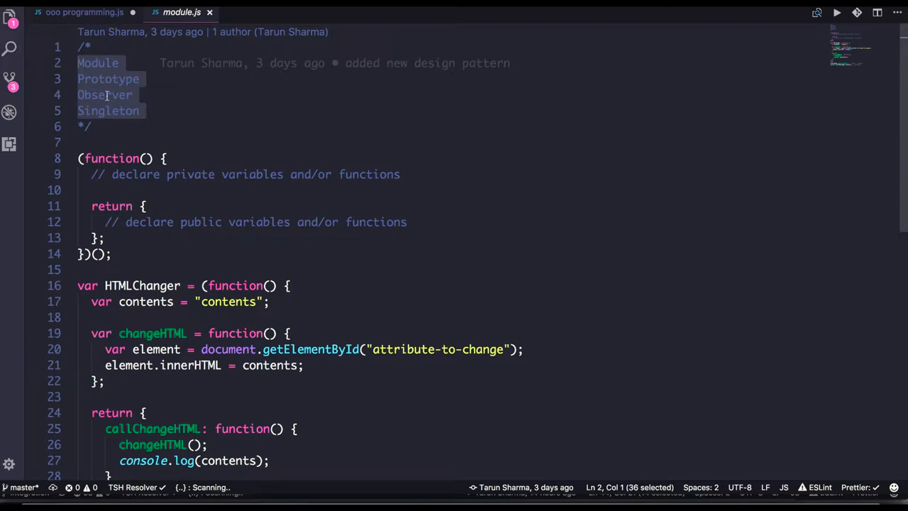
mouse_move(117, 110)
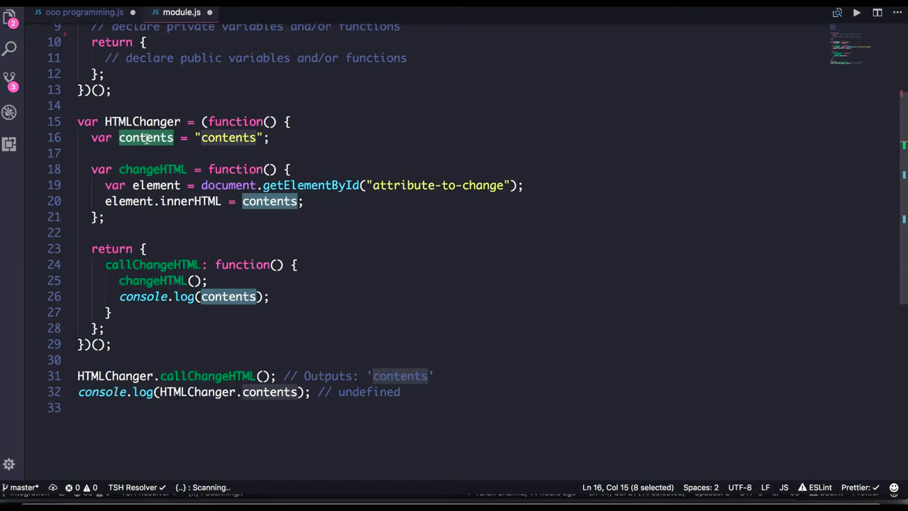
mouse_move(147, 122)
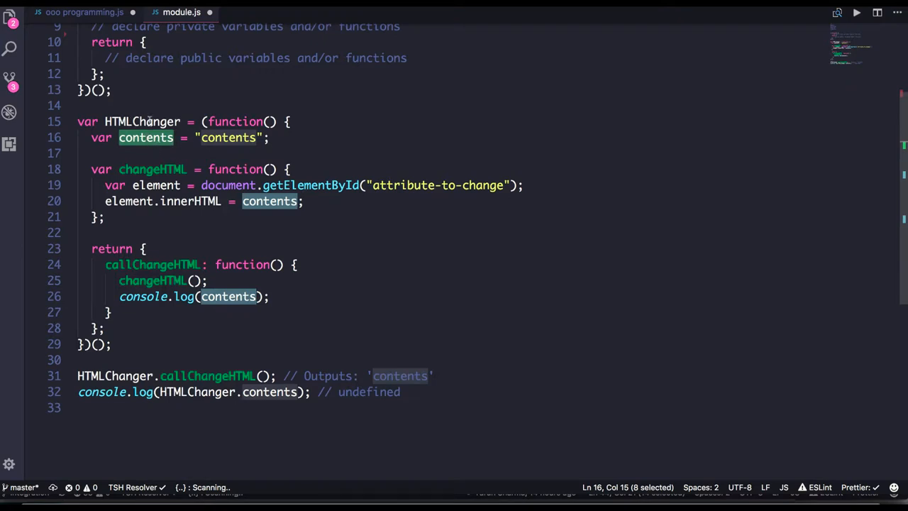
double_click(142, 122)
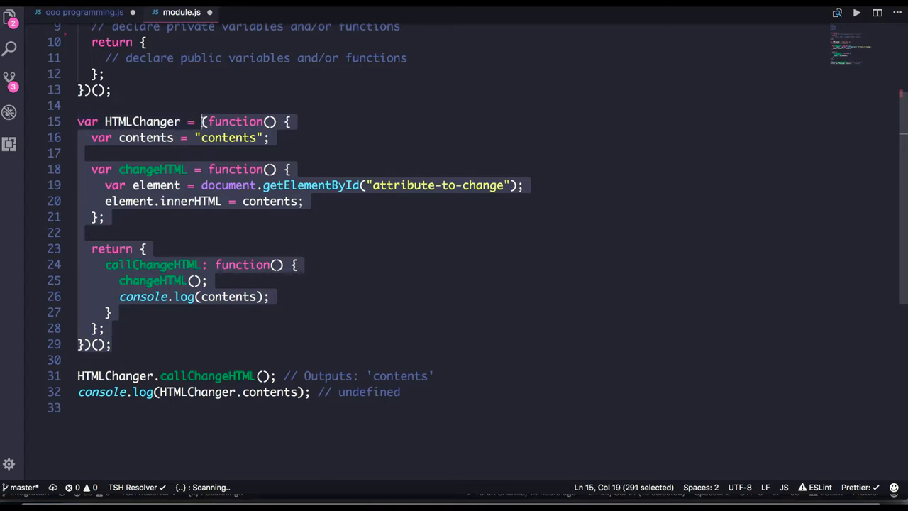
double_click(142, 121)
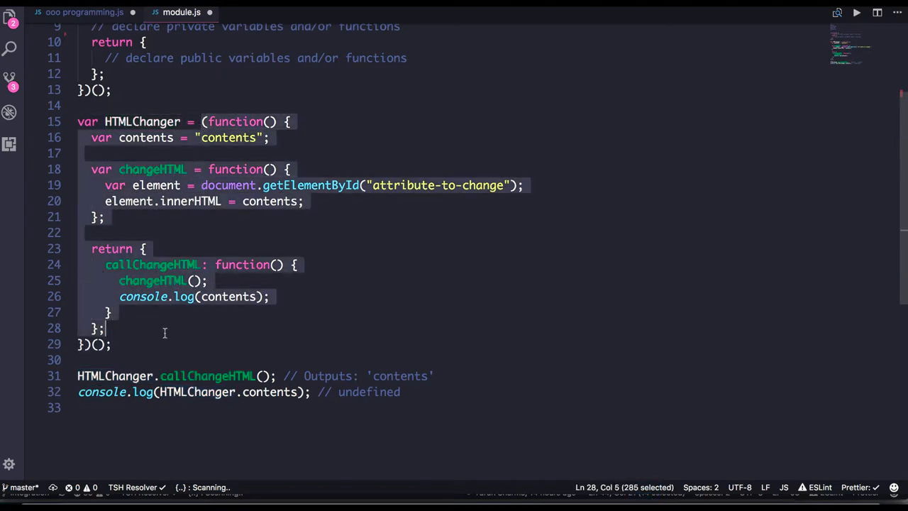
double_click(142, 122)
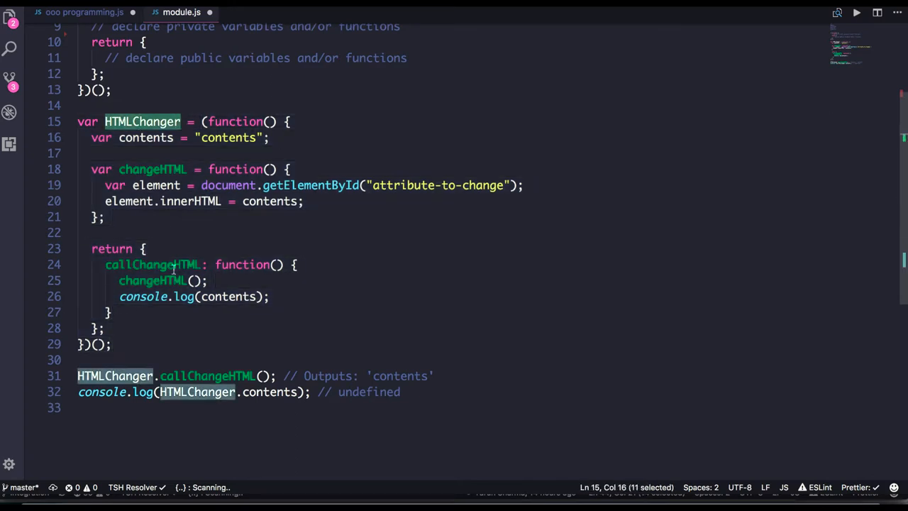
double_click(153, 264)
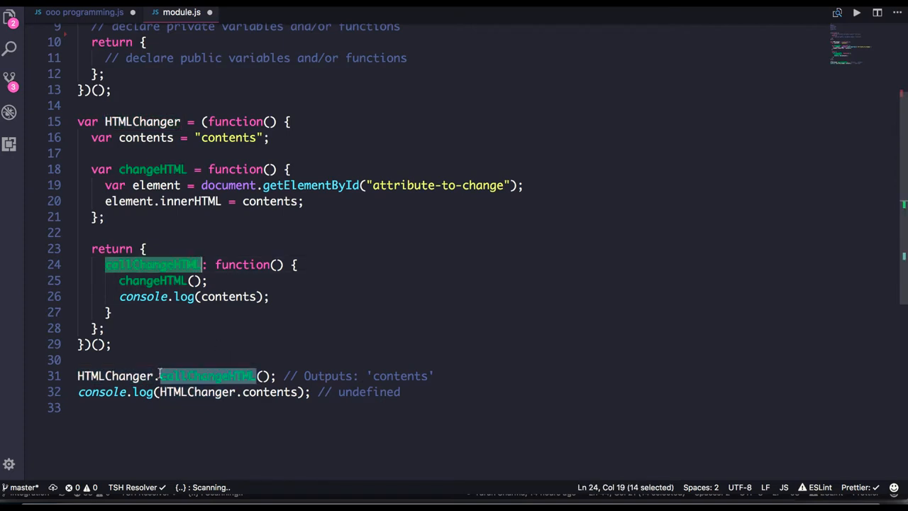
double_click(207, 375)
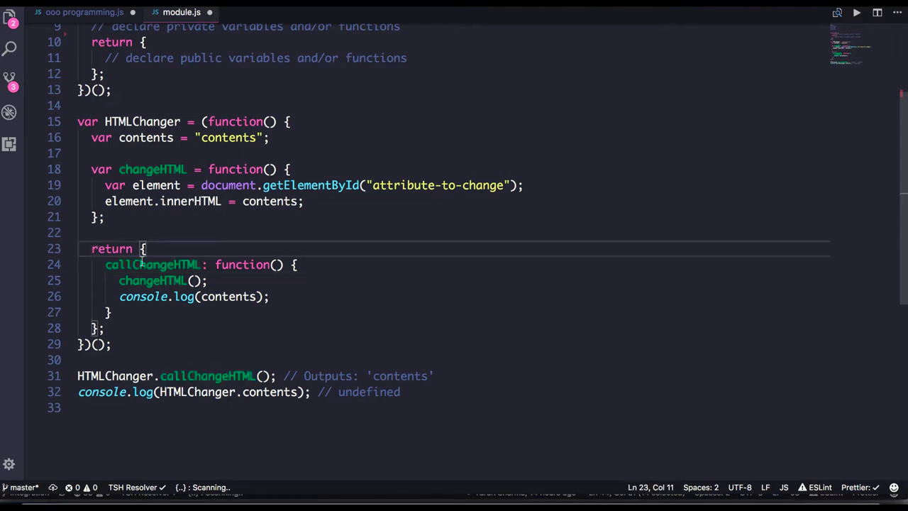
double_click(152, 280)
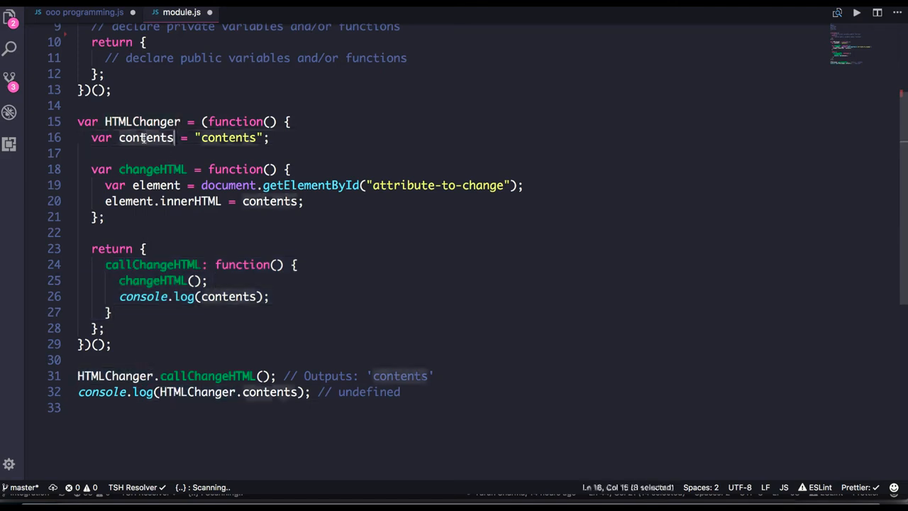
double_click(197, 392)
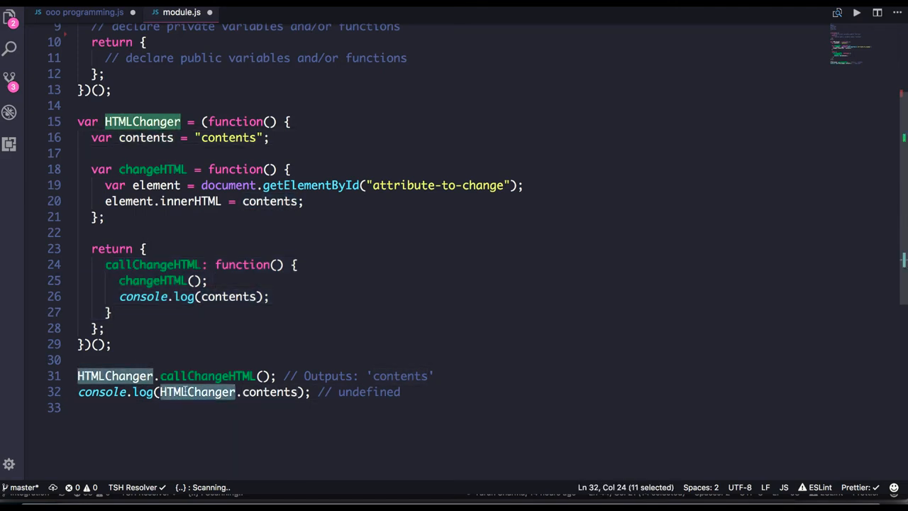